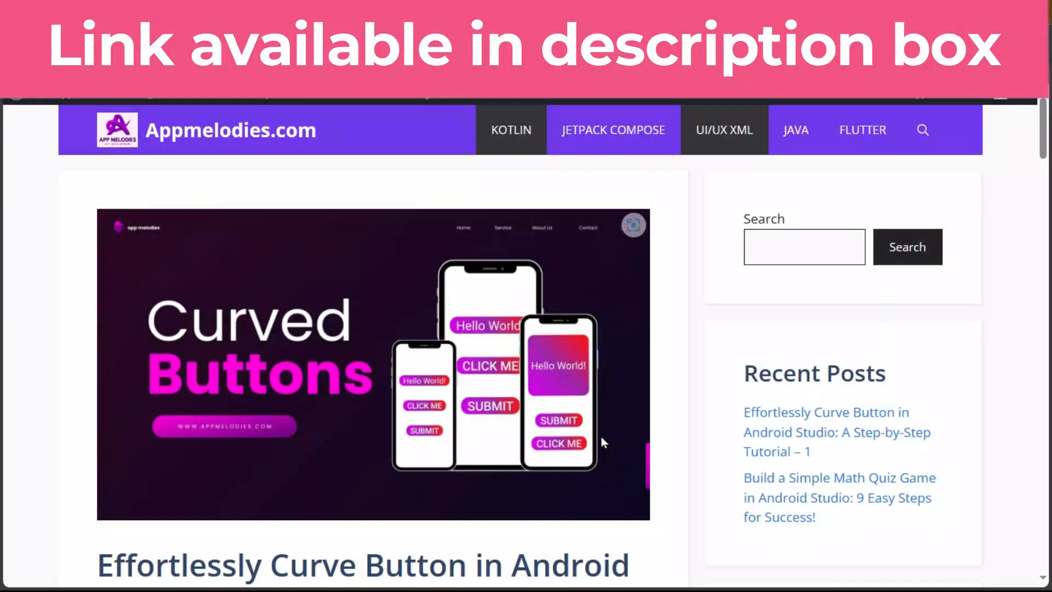
# Scroll the Appmelodies tutorial down to Step 2, Create a Custom Background Drawable.
pyautogui.scroll(-3)
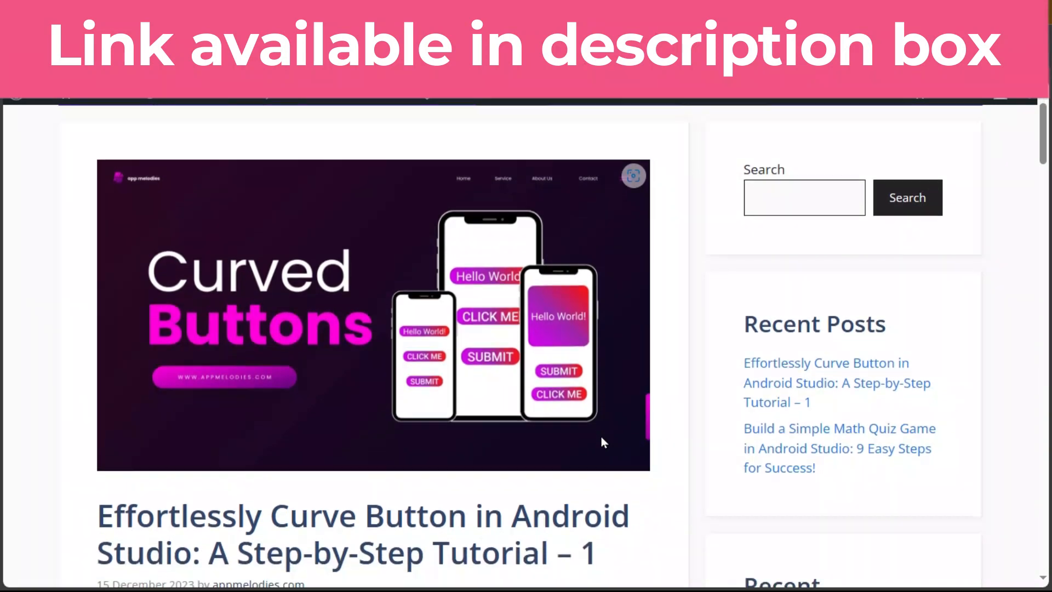
pyautogui.scroll(-3)
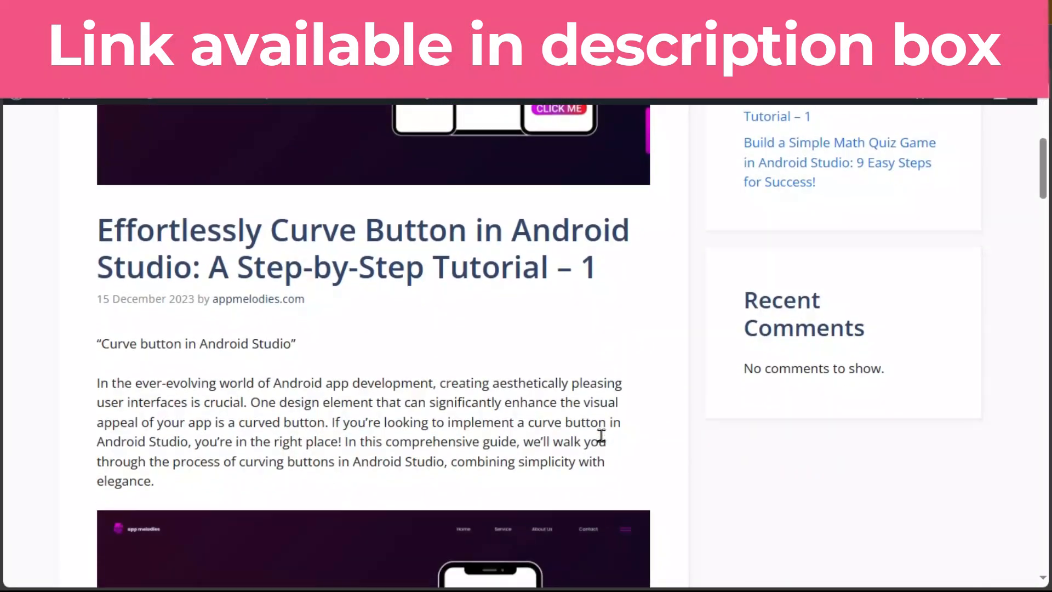
pyautogui.scroll(-3)
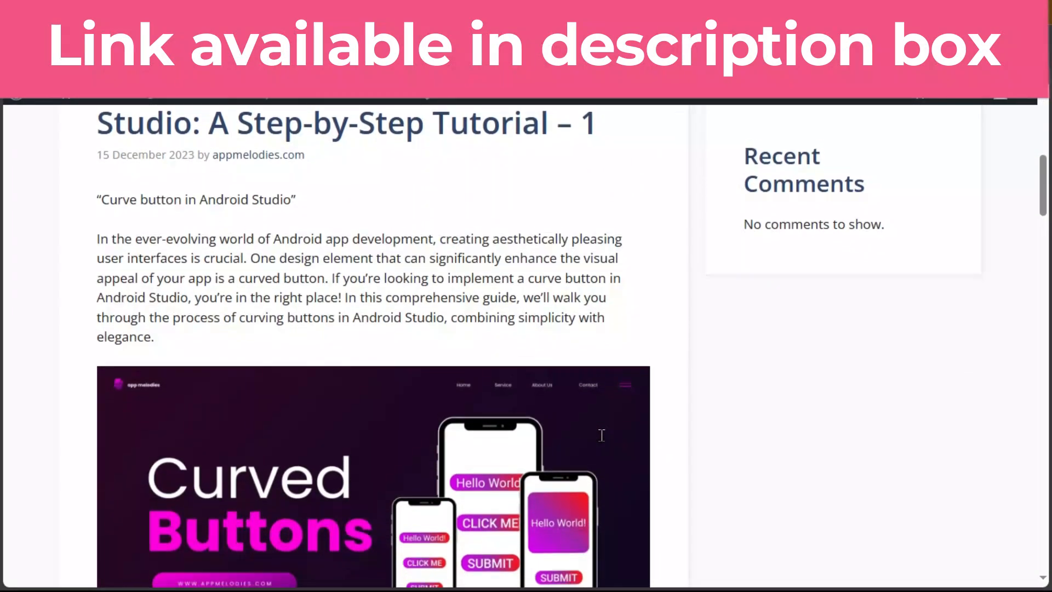
pyautogui.scroll(-3)
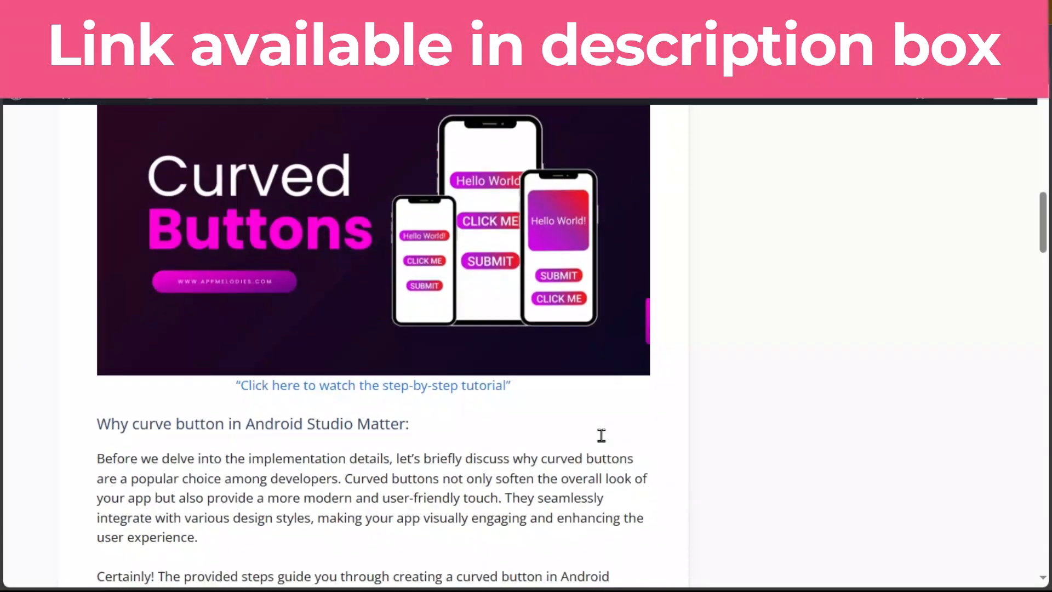
pyautogui.scroll(-3)
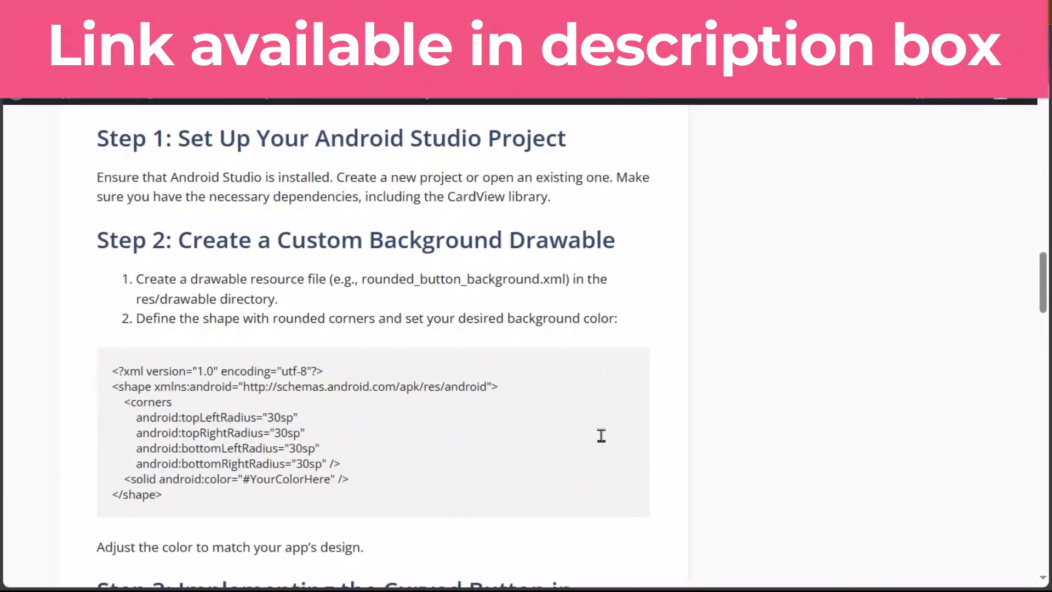
pyautogui.scroll(-3)
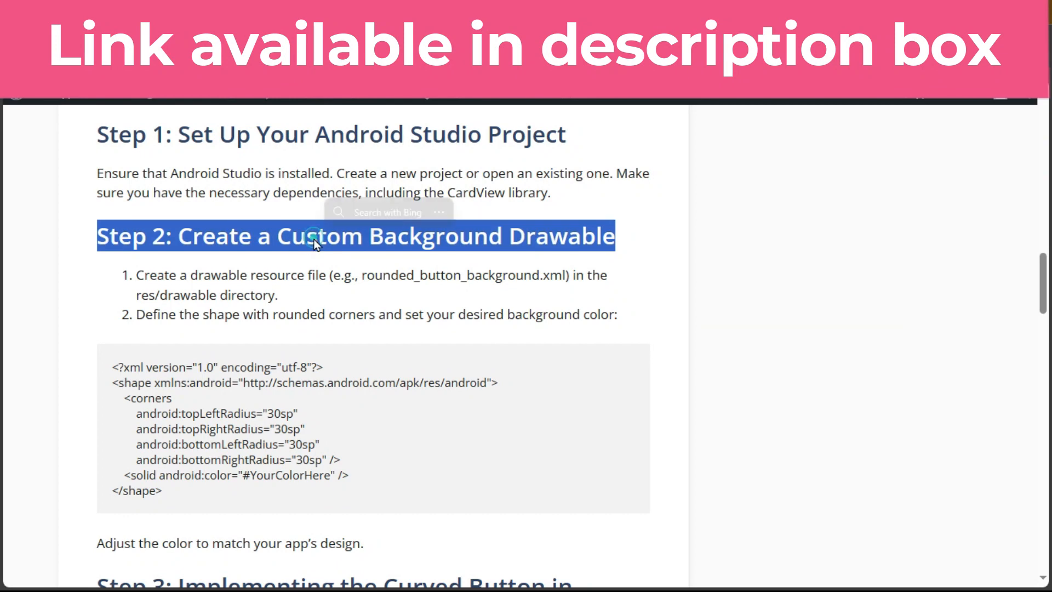
pyautogui.click(290, 250)
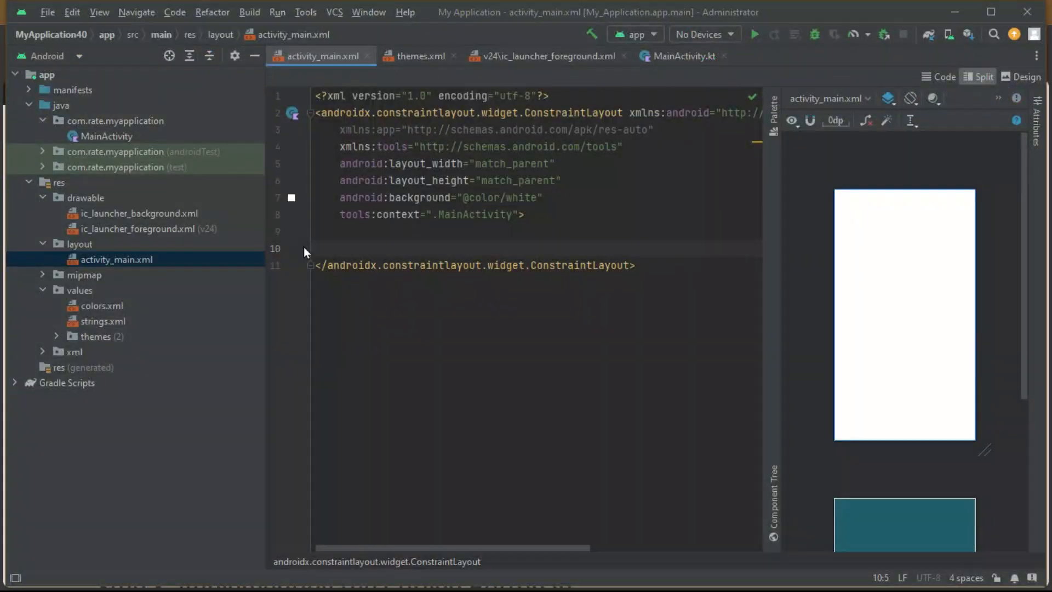
# Create a new drawable resource file named rounded_button_background in res/drawable.
pyautogui.click(84, 197)
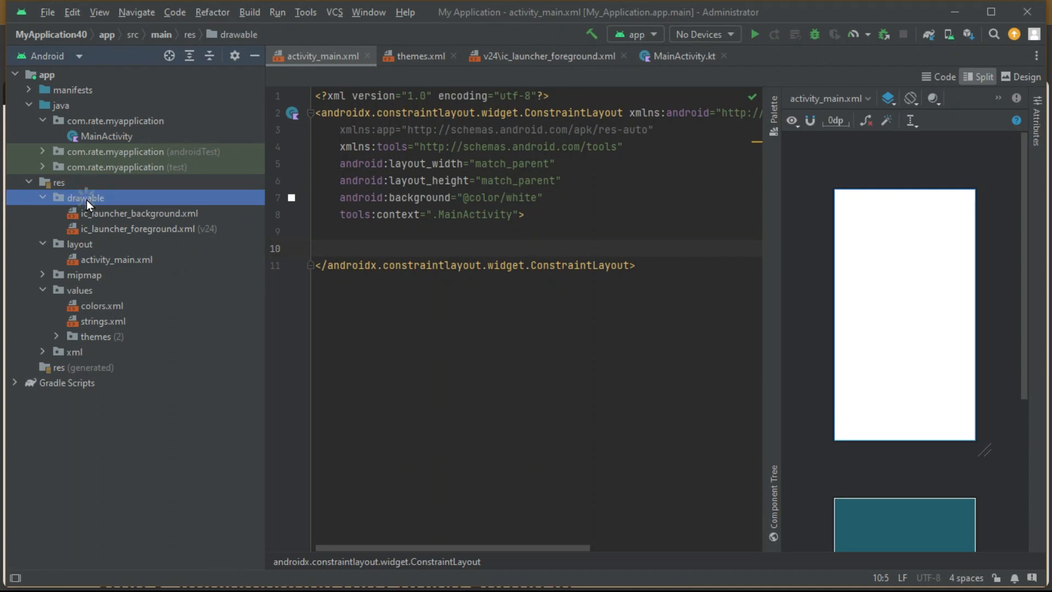
pyautogui.rightClick(85, 197)
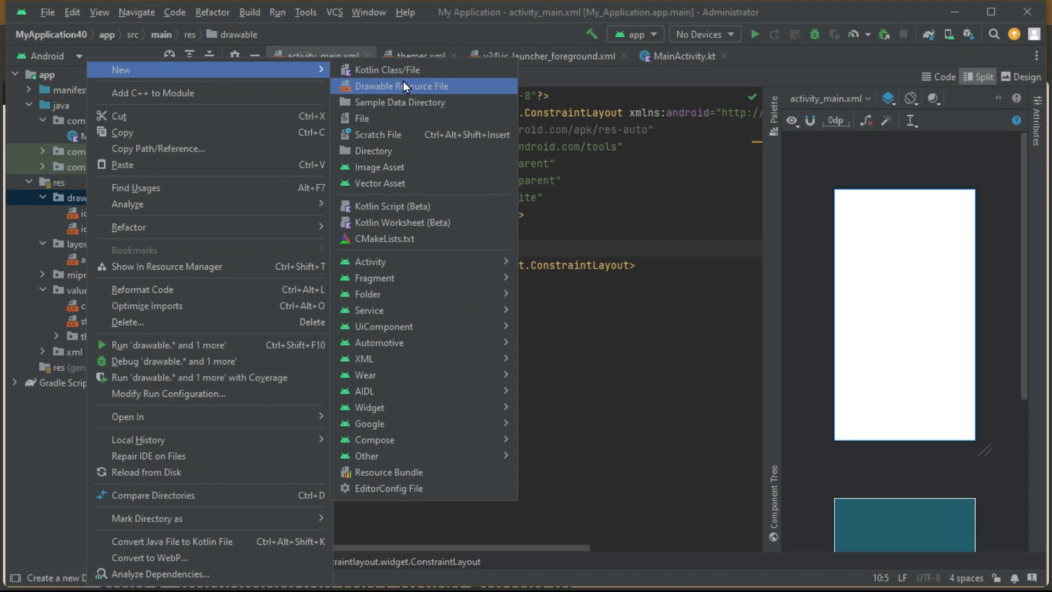
pyautogui.click(408, 85)
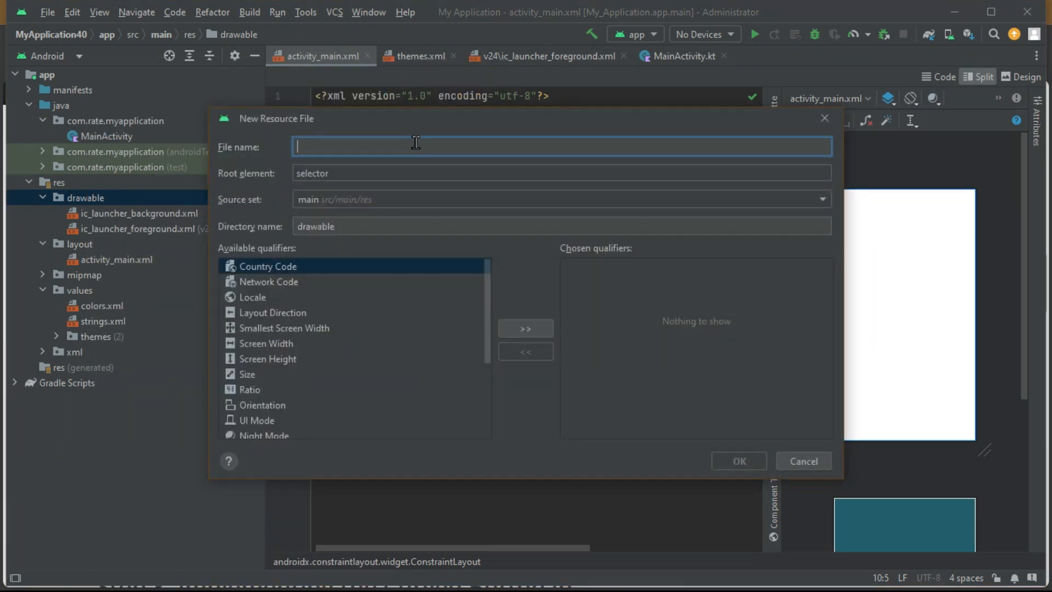
pyautogui.write('rounded_button_background')
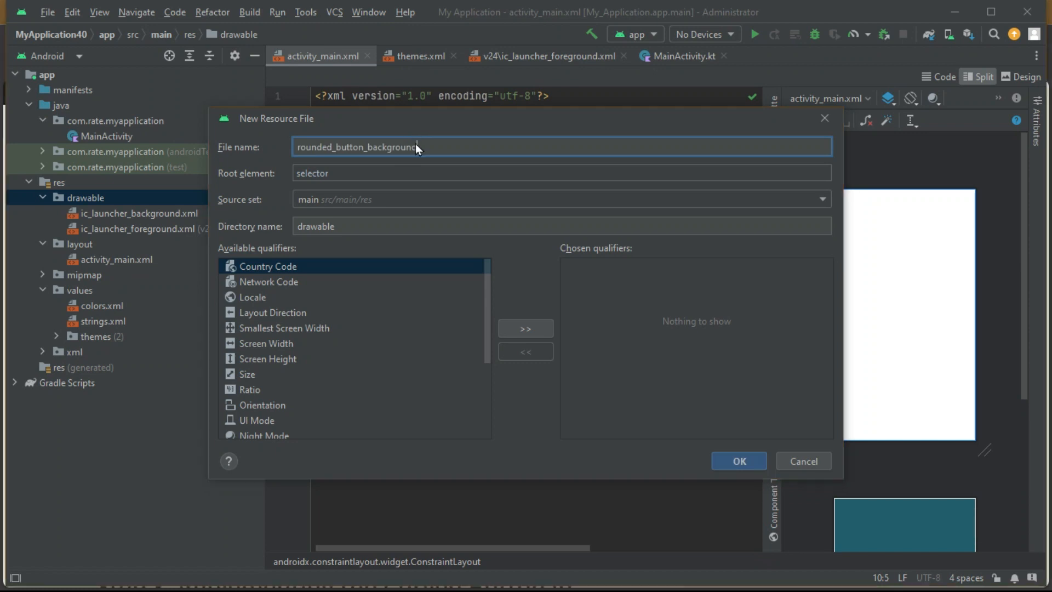
pyautogui.click(739, 460)
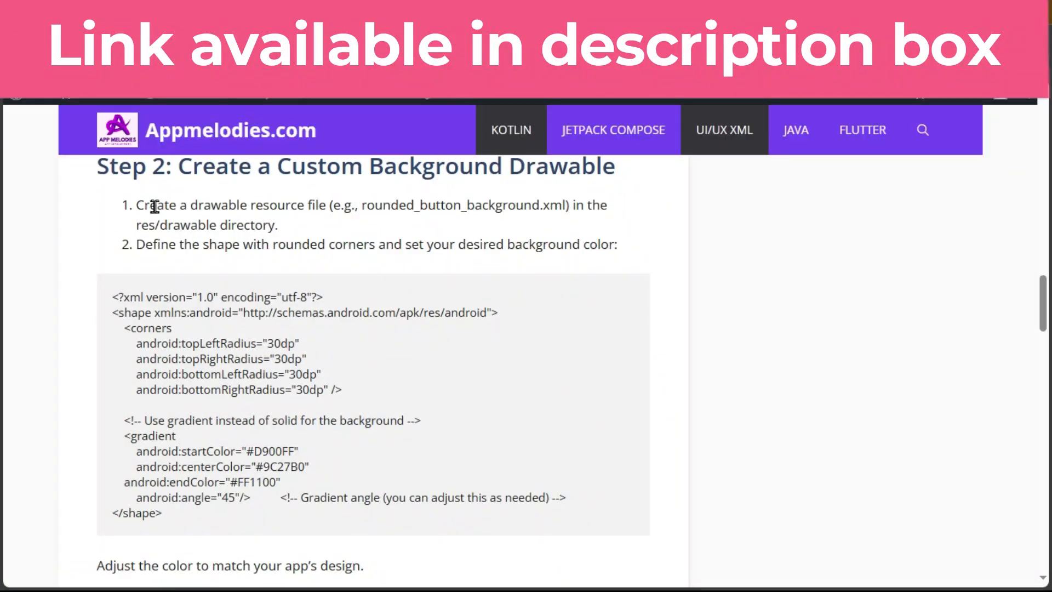
pyautogui.moveTo(182, 343)
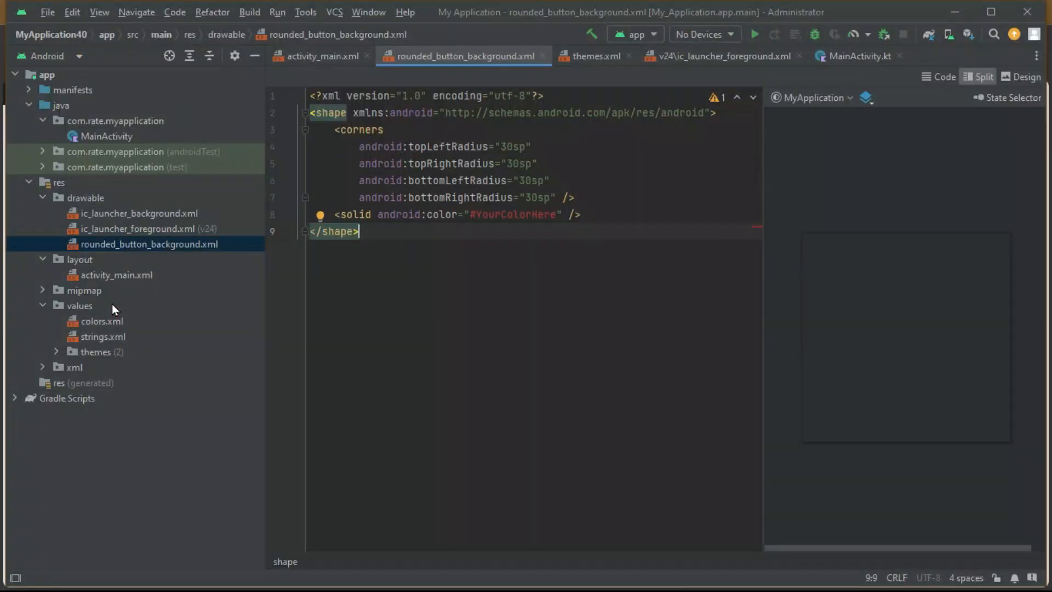
# Replace rounded_button_background.xml with the 30sp rounded-corner shape code and move to the gradient version.
pyautogui.press('ctrl+a')
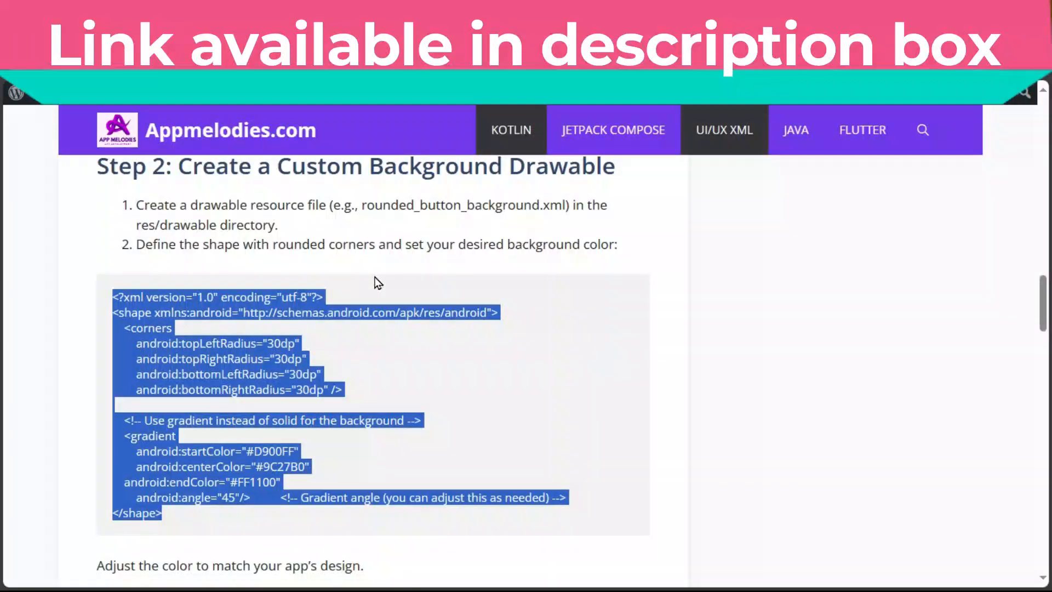
pyautogui.scroll(-3)
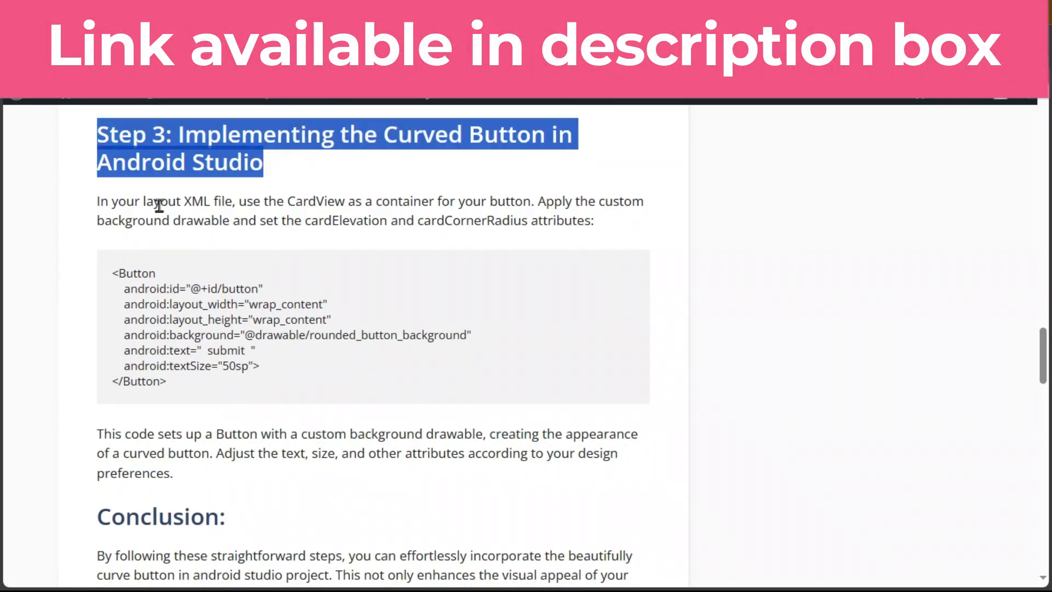
# Add the SUBMIT Button with the gradient background to activity_main.xml and centre it horizontally.
pyautogui.moveTo(112, 272); pyautogui.dragTo(168, 380)
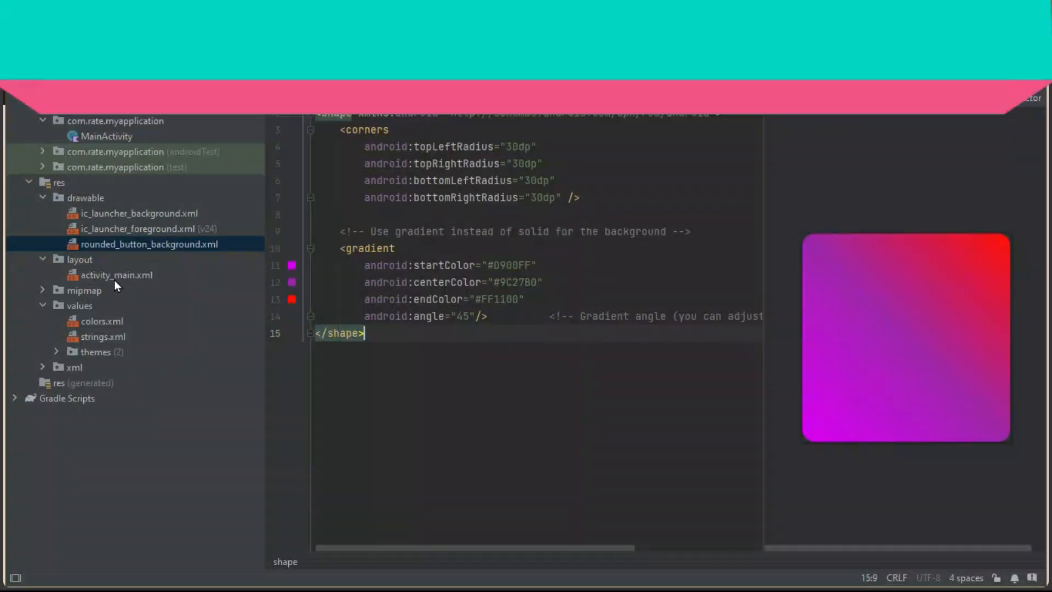
pyautogui.doubleClick(115, 275)
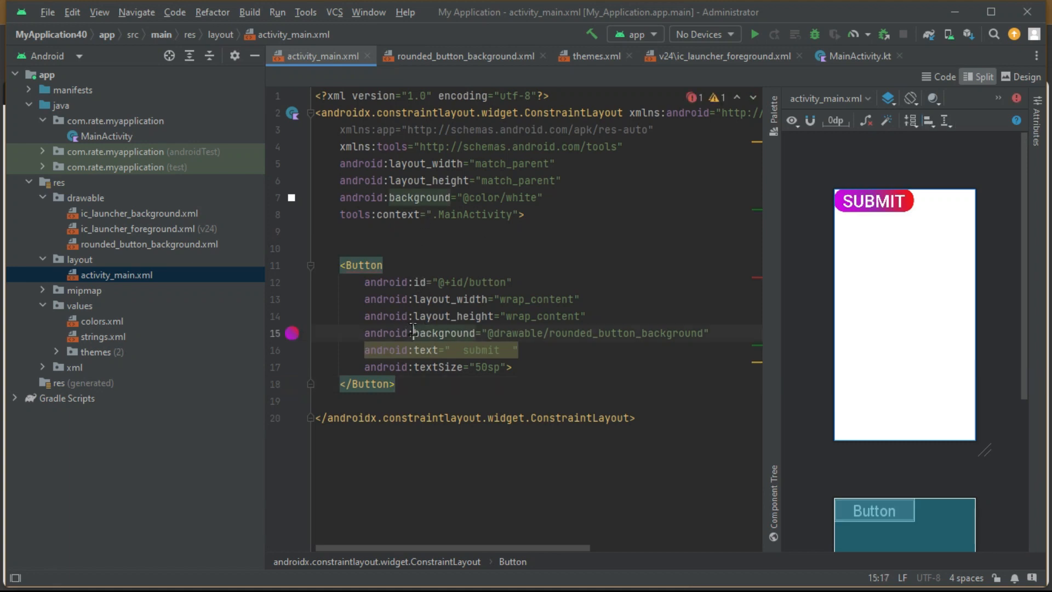
pyautogui.click(412, 333)
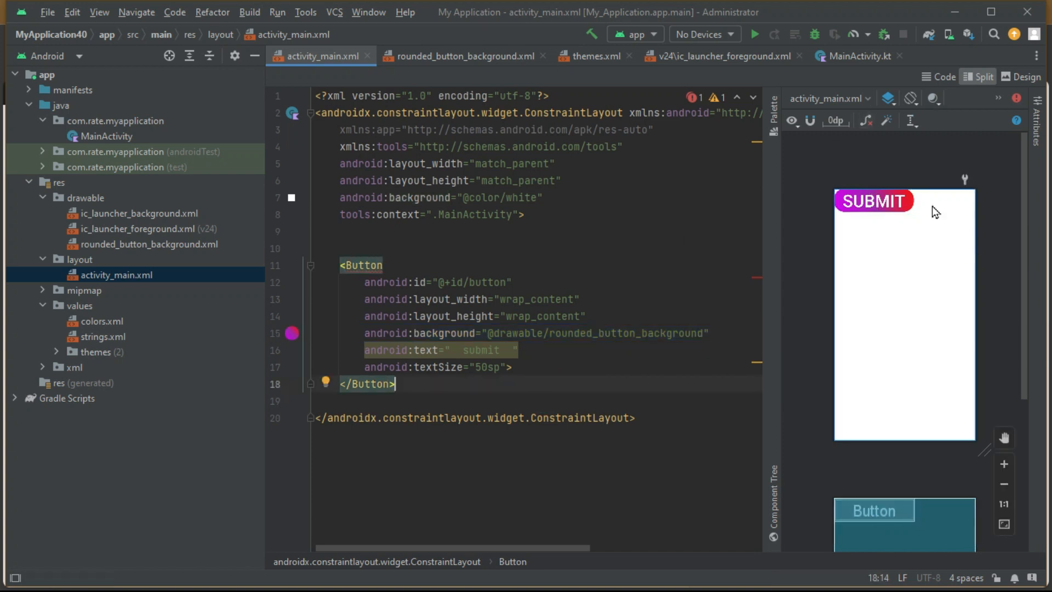
pyautogui.click(874, 200)
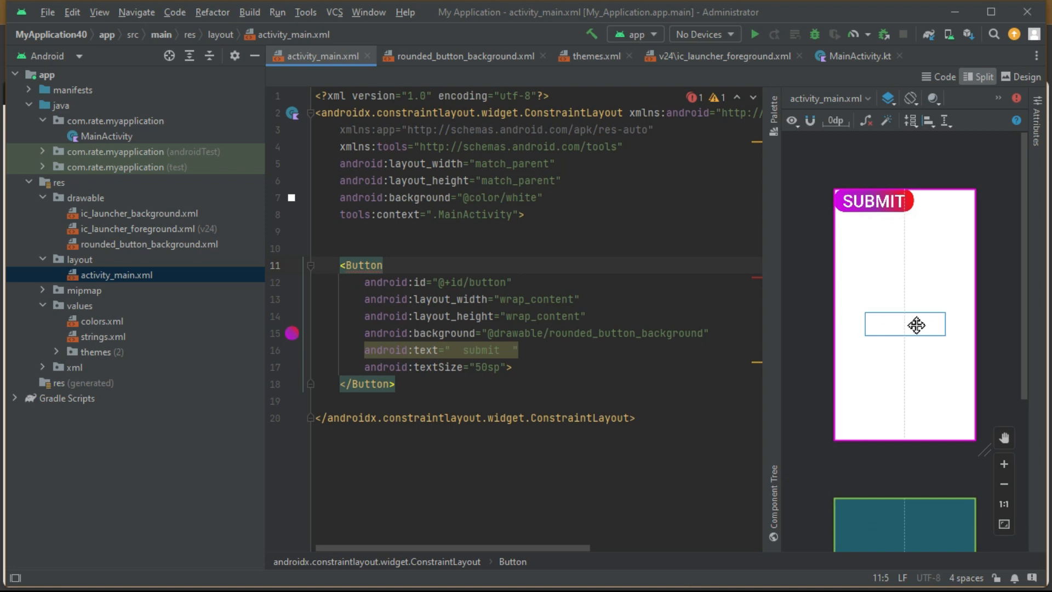
pyautogui.moveTo(904, 324); pyautogui.dragTo(904, 324)
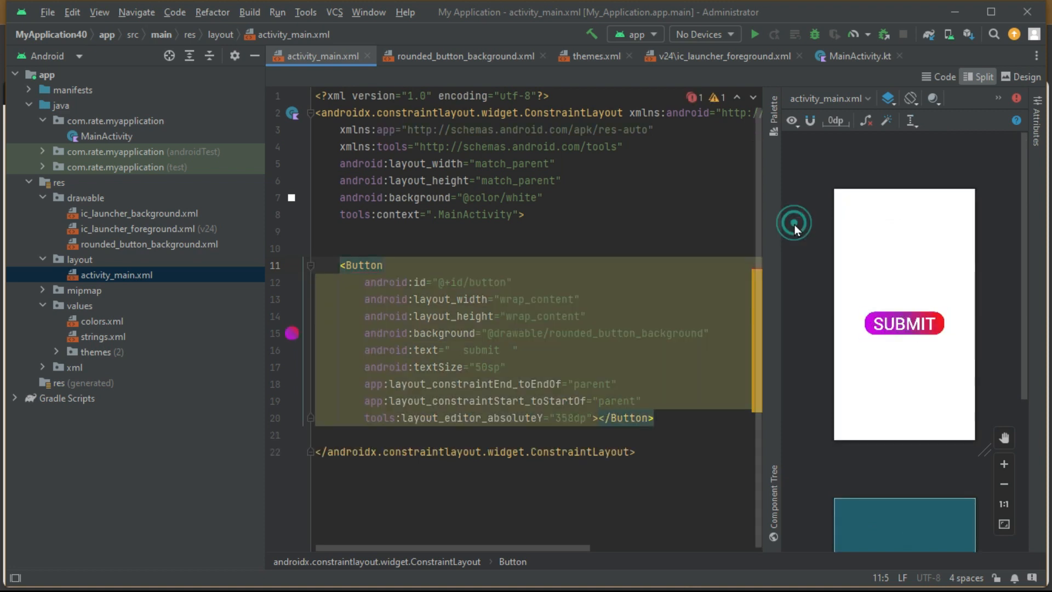